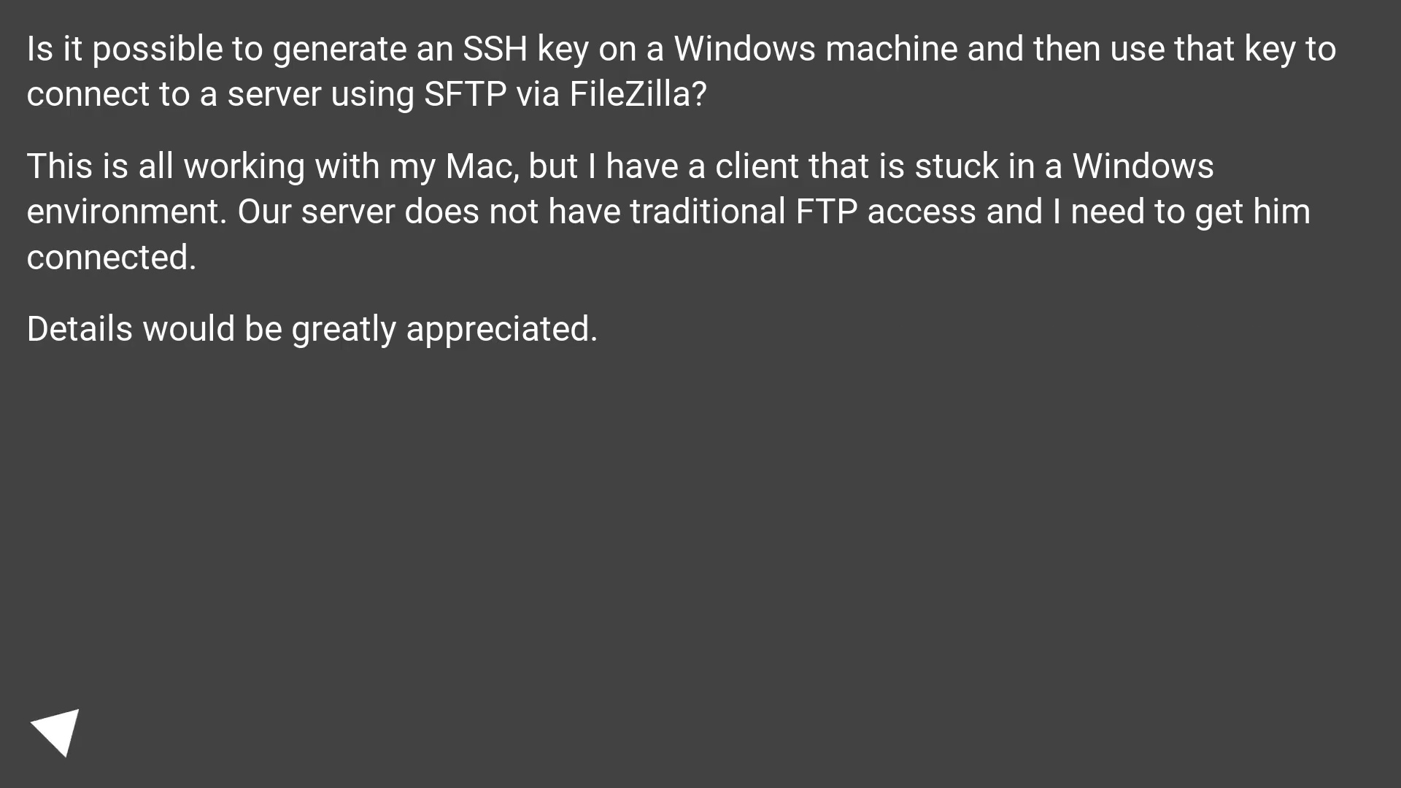
left_click(54, 738)
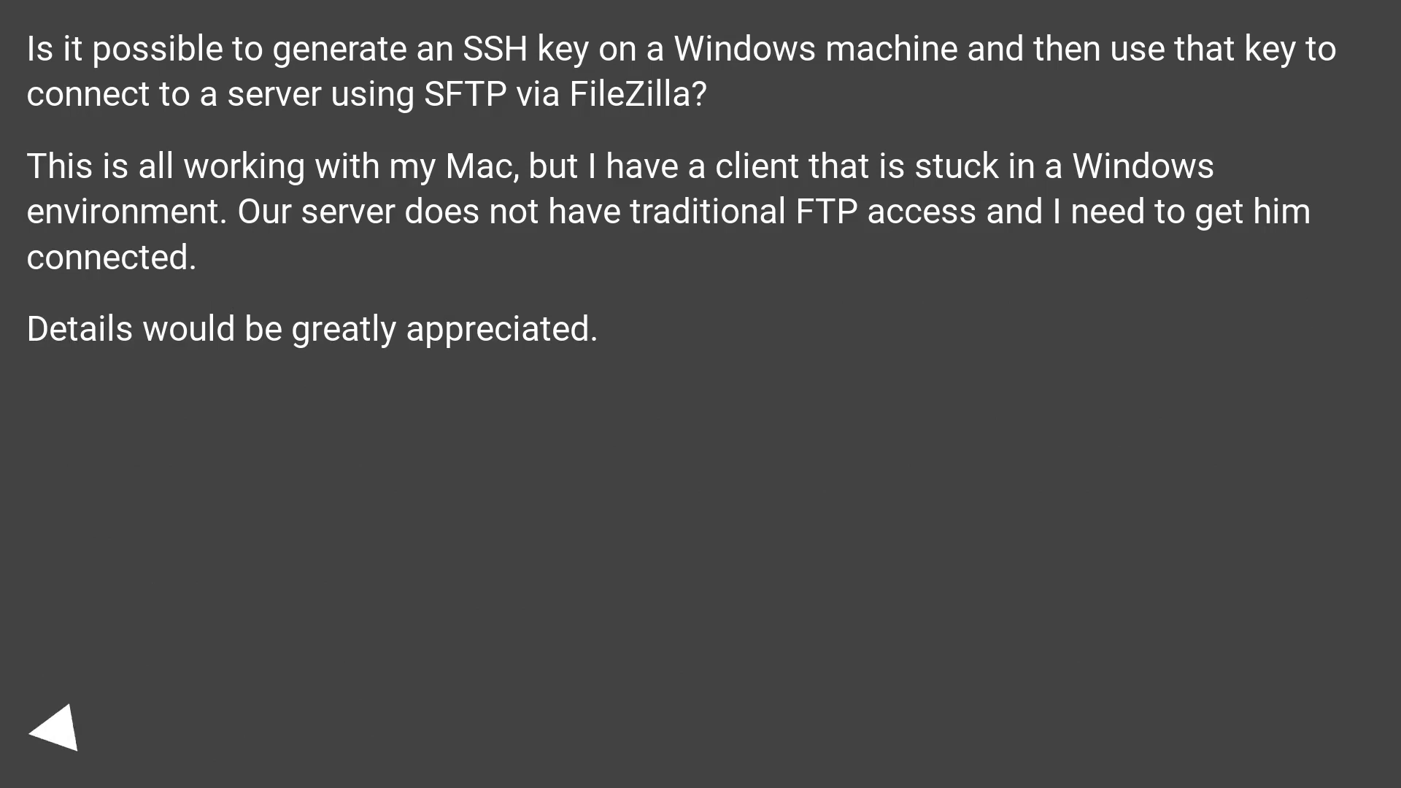
left_click(53, 735)
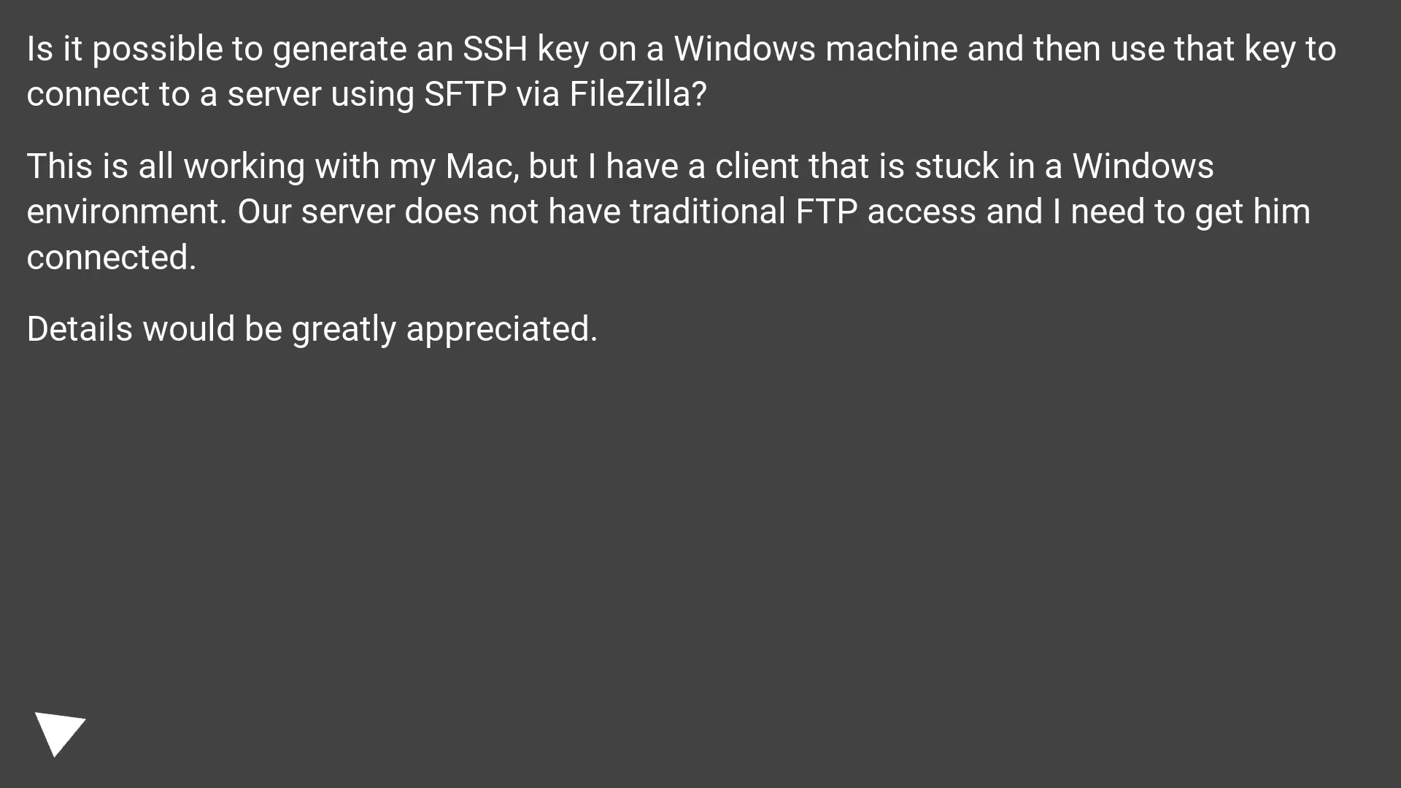